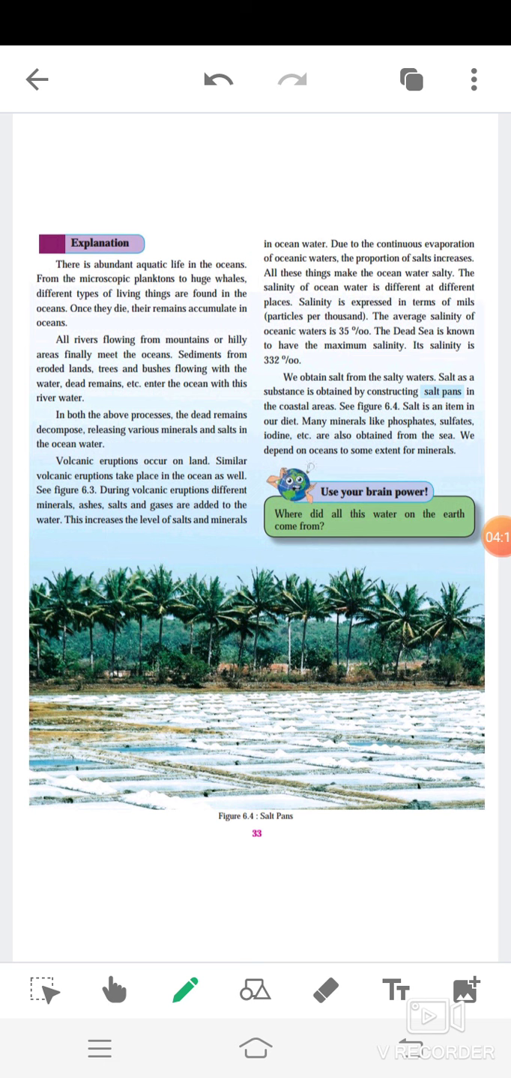
Switch to the hand pan tool and move from page 33 to page 34
left_click(114, 990)
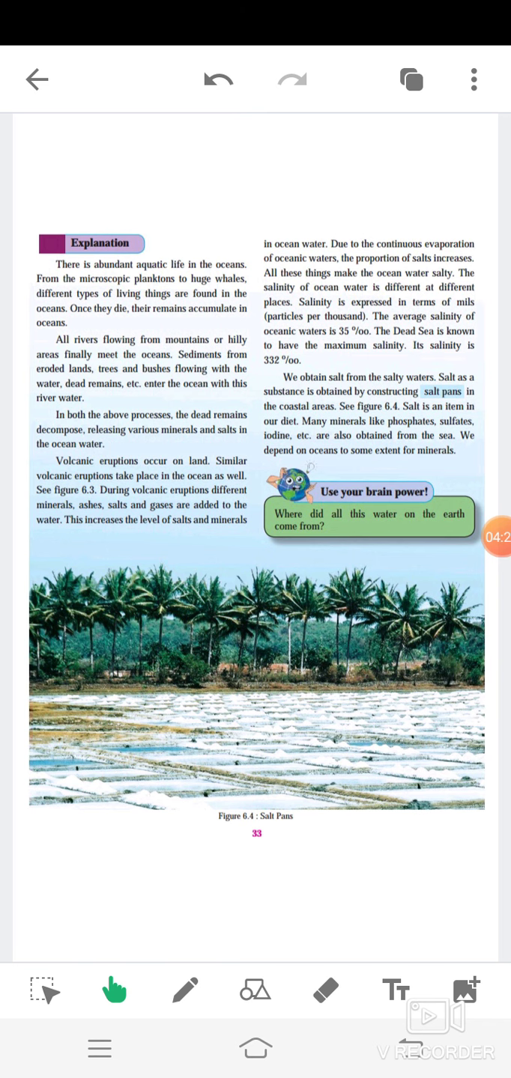
left_click(411, 79)
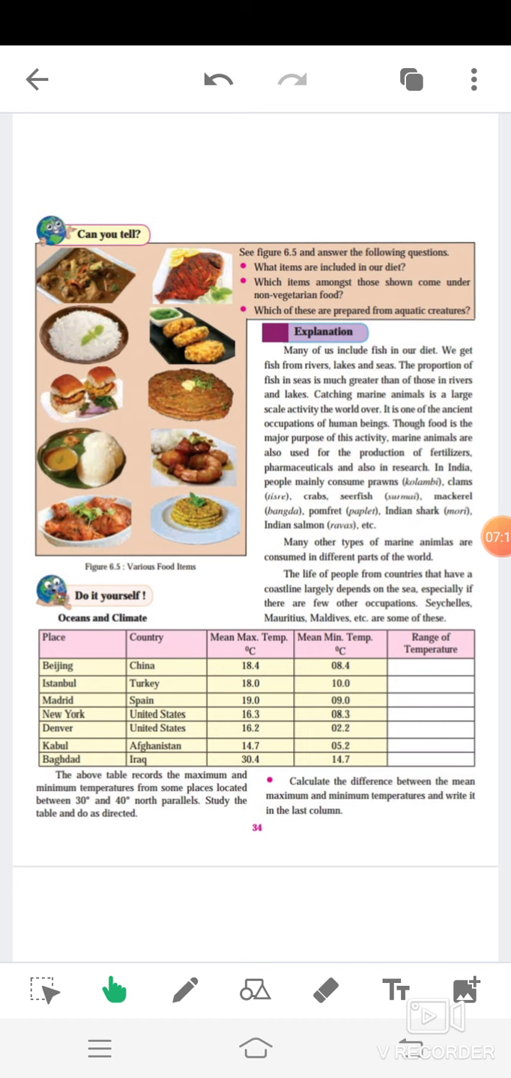
Outline the temperature table's top and left edges in purple pen and tick the New York row
left_click(184, 989)
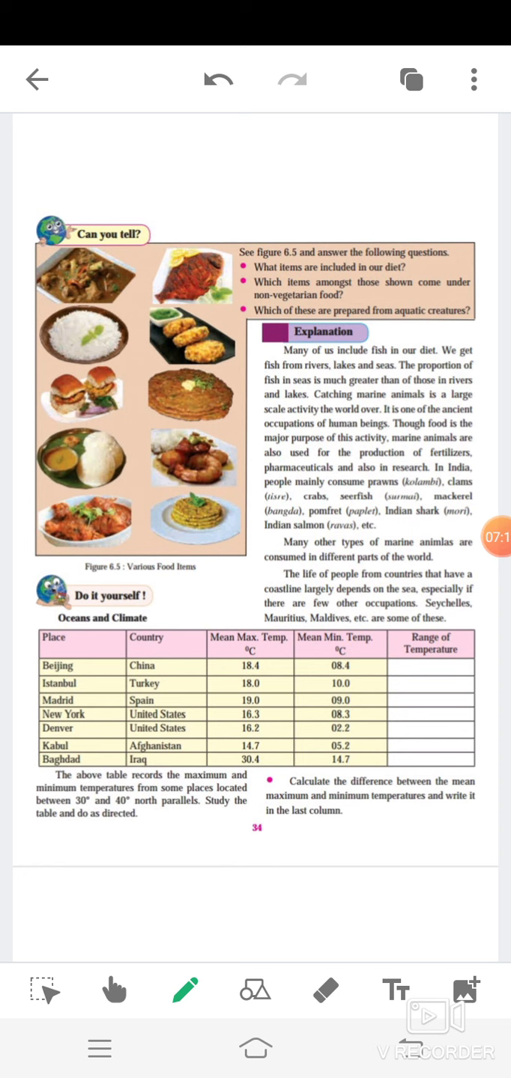
left_click_drag(38, 629, 40, 756)
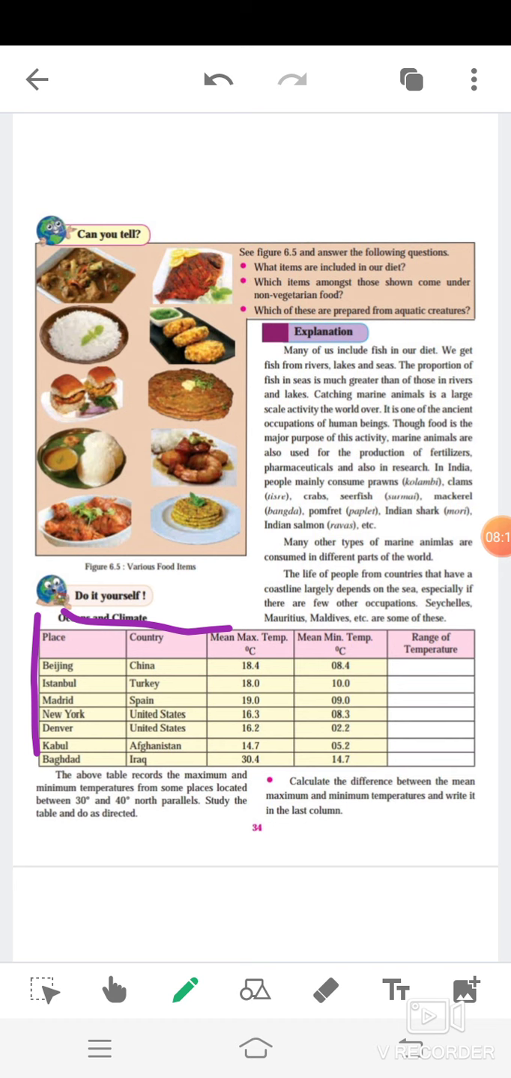
left_click_drag(386, 700, 415, 677)
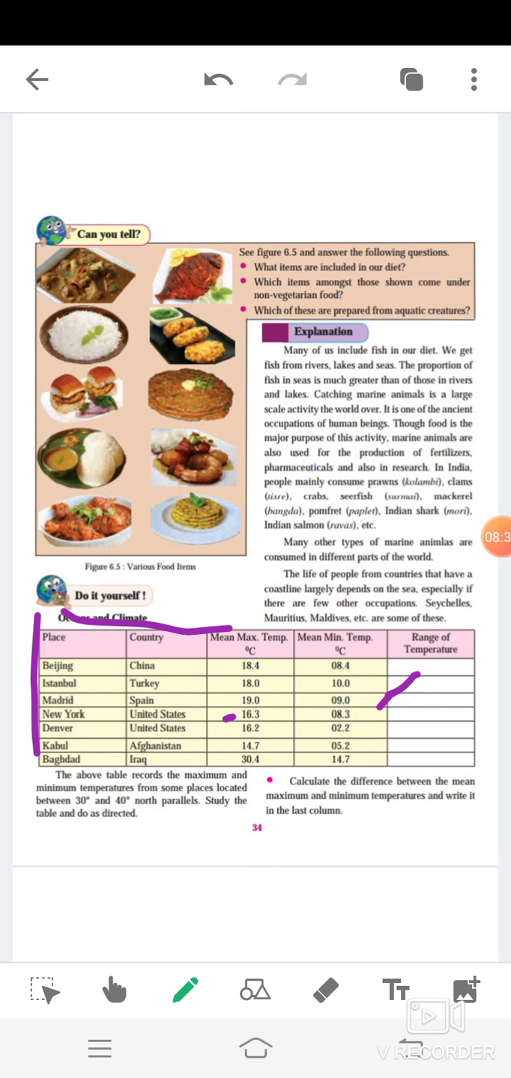
Tick maximum temperatures 16.2 and 30.4, stroke the range column, and underline its heading
left_click_drag(273, 730, 280, 741)
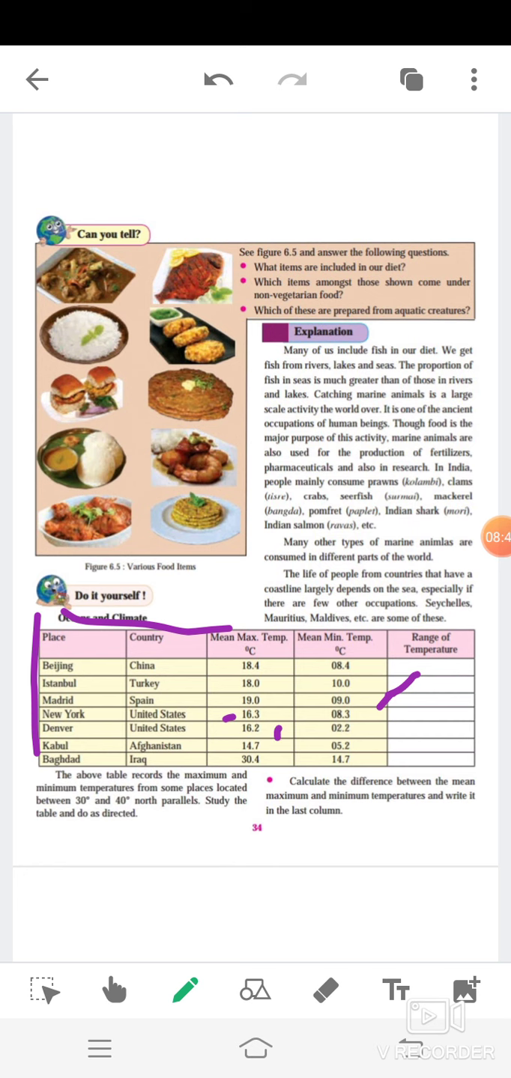
left_click_drag(379, 708, 372, 730)
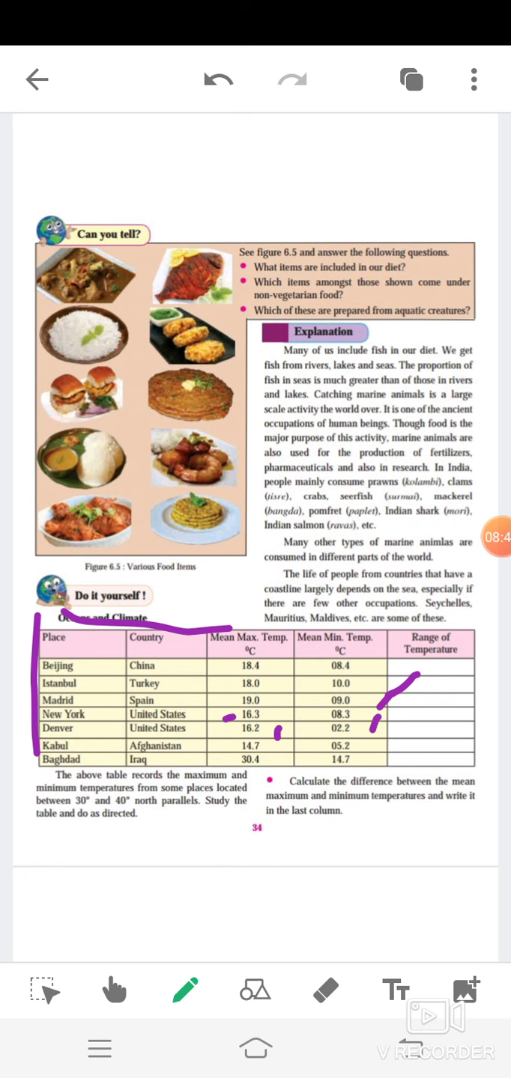
left_click_drag(283, 733, 279, 764)
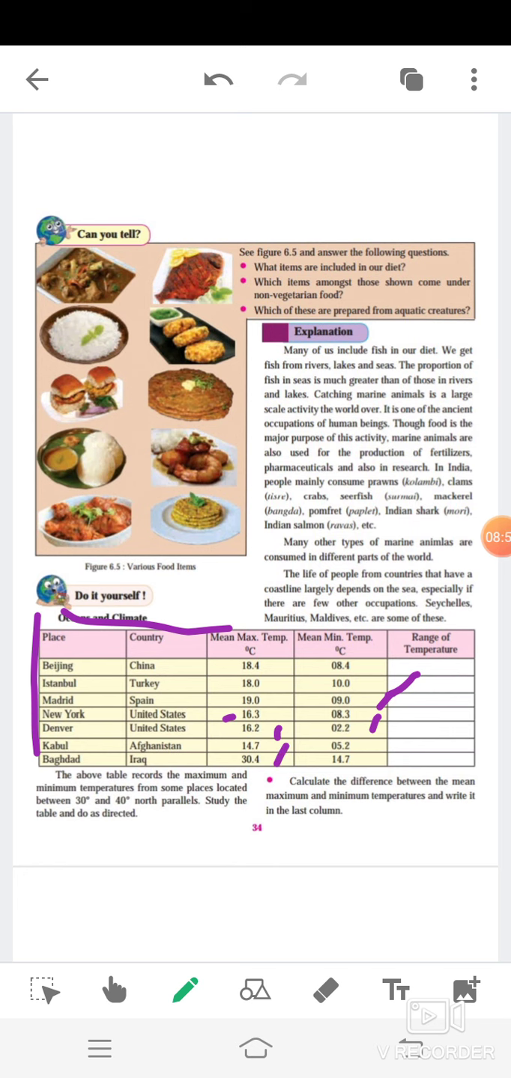
left_click_drag(374, 738, 389, 708)
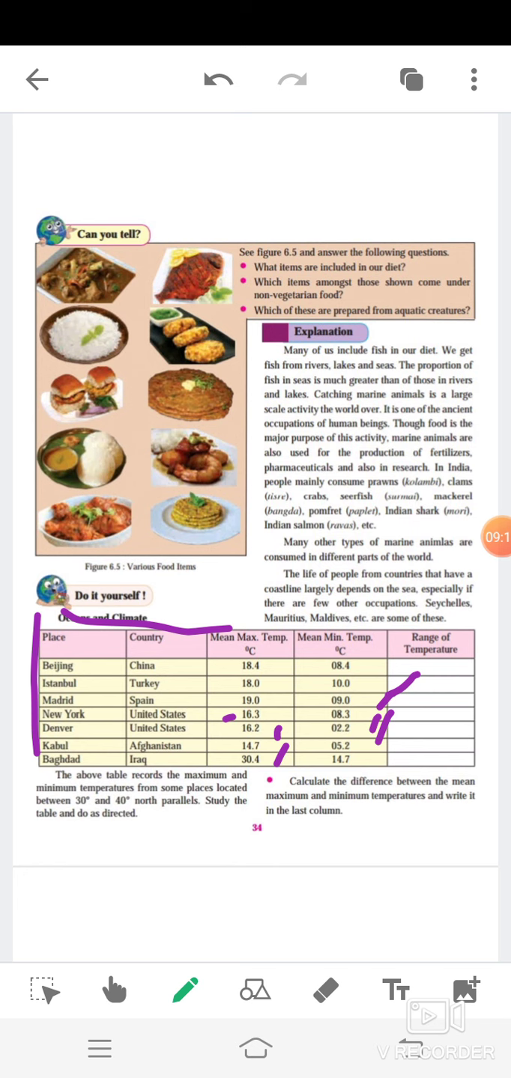
left_click_drag(404, 676, 468, 672)
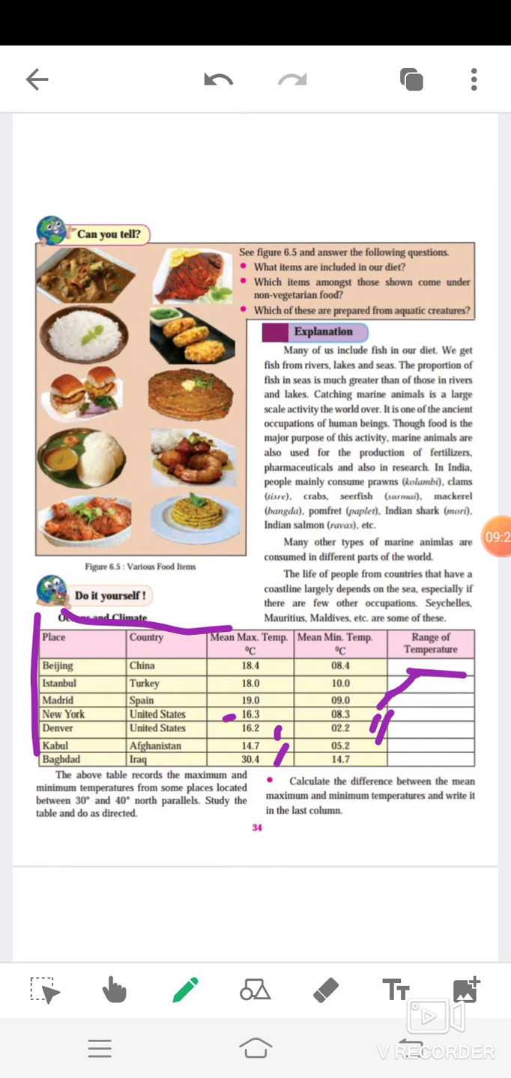